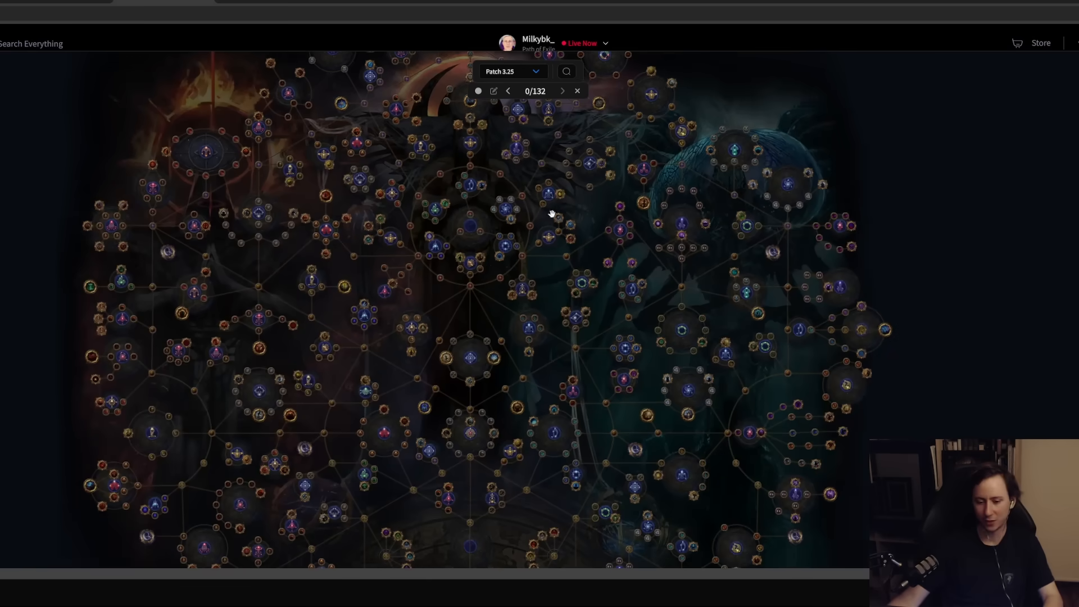
# - Begin allocating nodes up the central path from the starting compass
pyautogui.moveTo(550, 213); pyautogui.dragTo(597, 211)
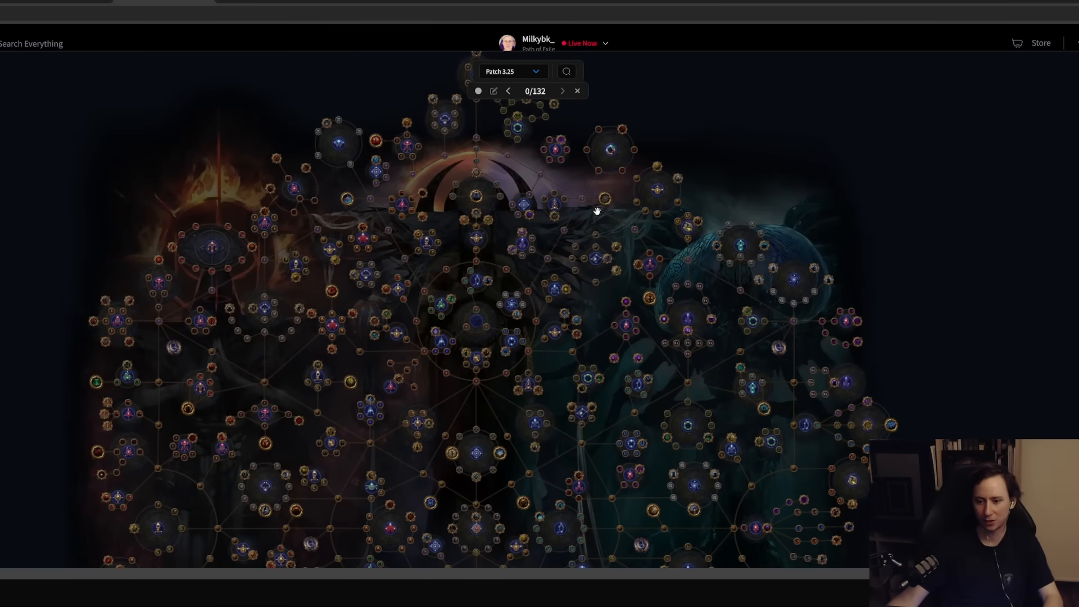
pyautogui.moveTo(597, 212); pyautogui.dragTo(361, 427)
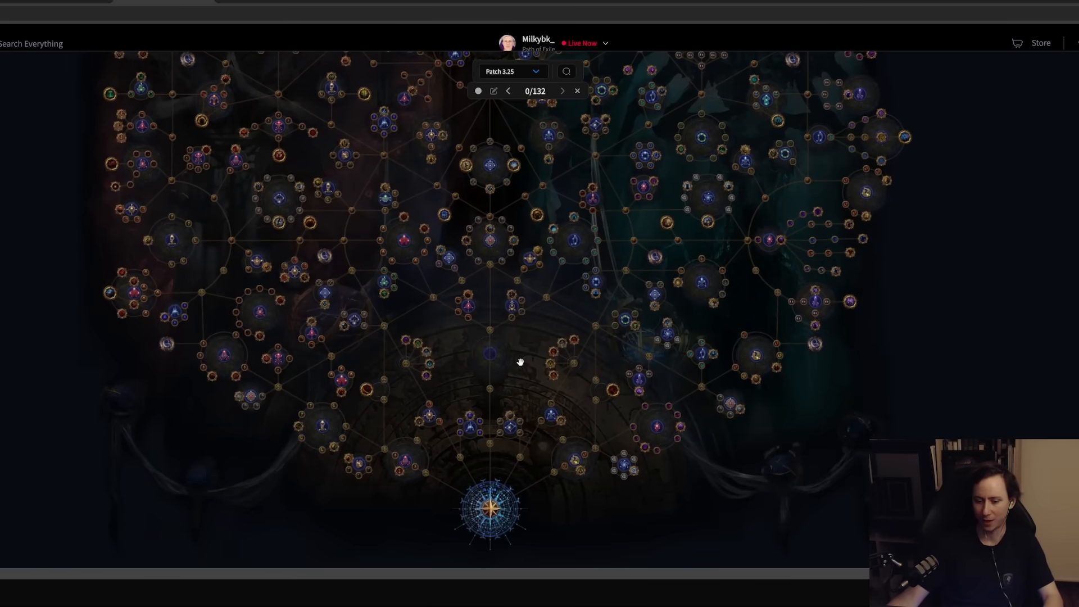
pyautogui.moveTo(509, 406)
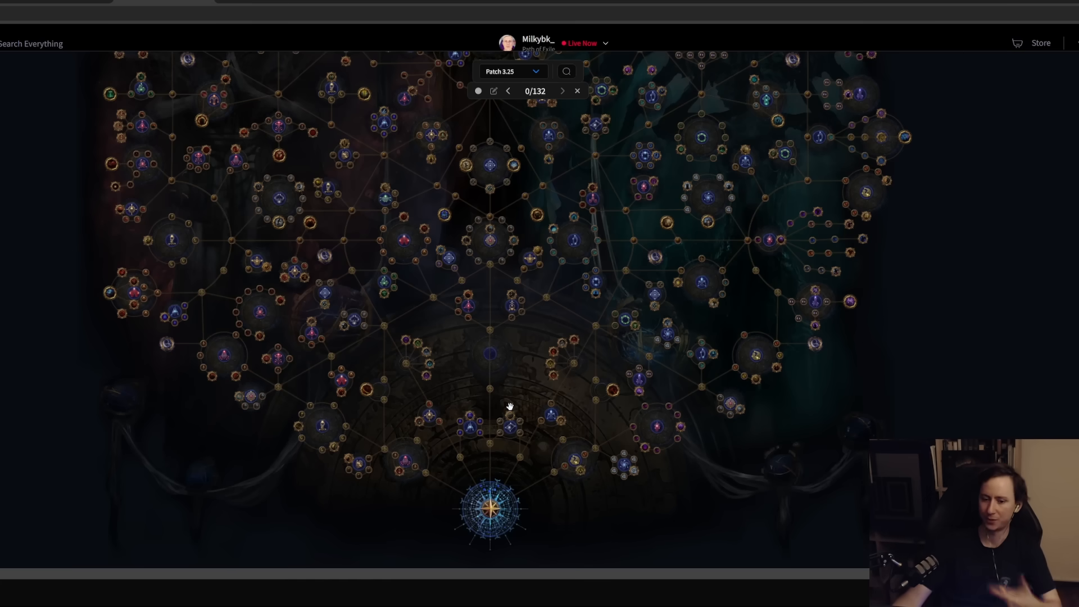
pyautogui.moveTo(501, 349)
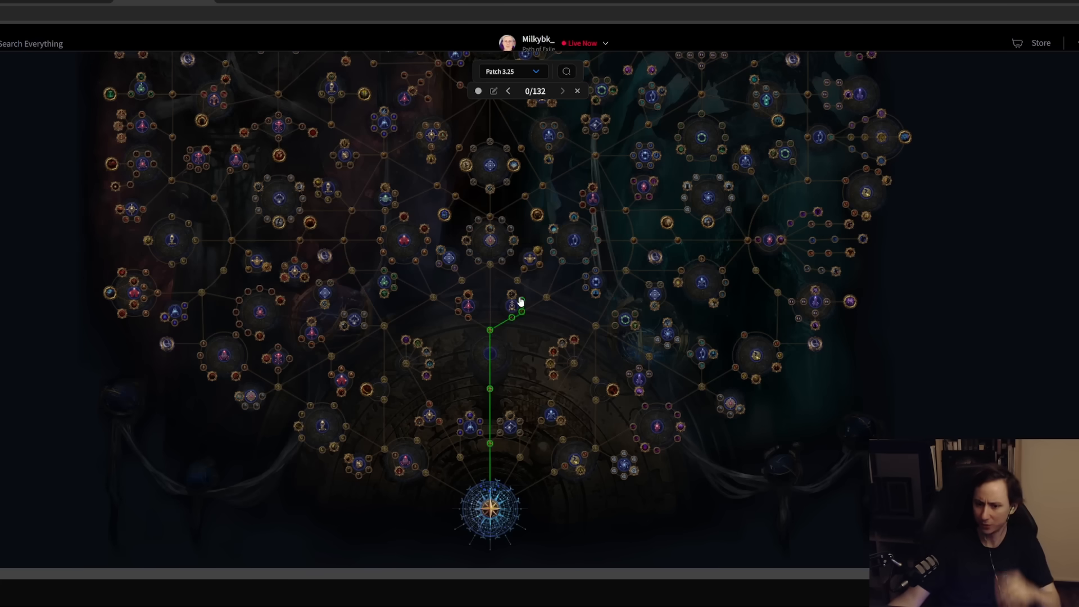
pyautogui.moveTo(512, 305)
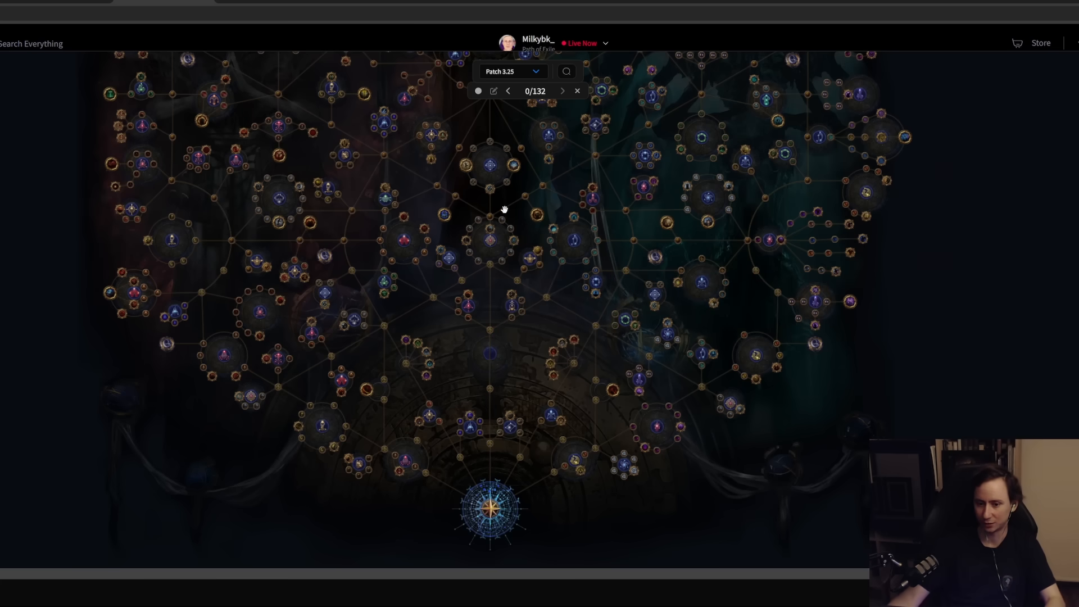
pyautogui.moveTo(490, 218)
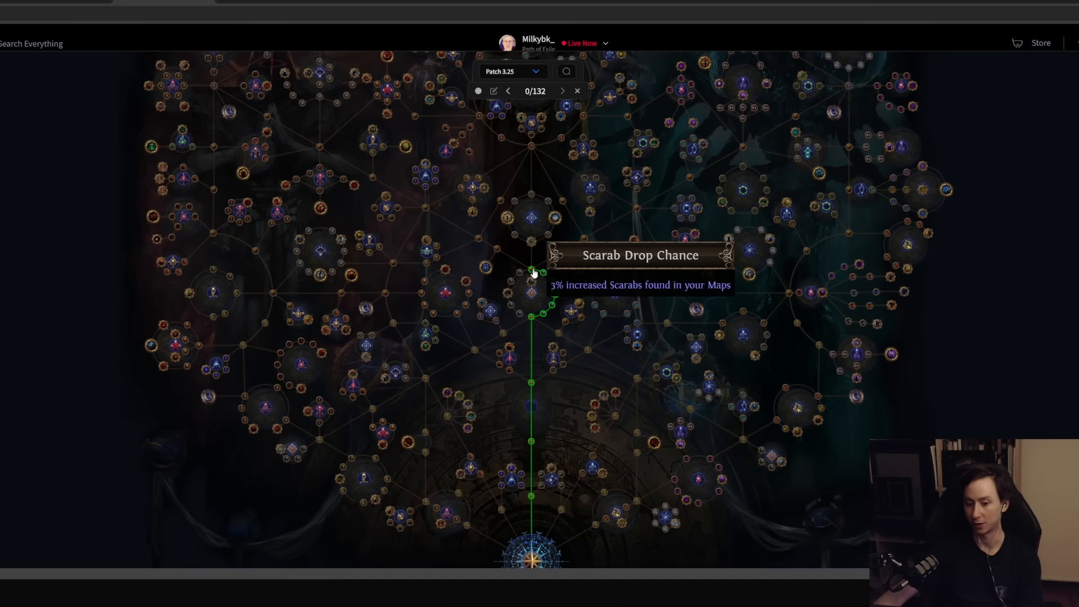
pyautogui.moveTo(532, 296)
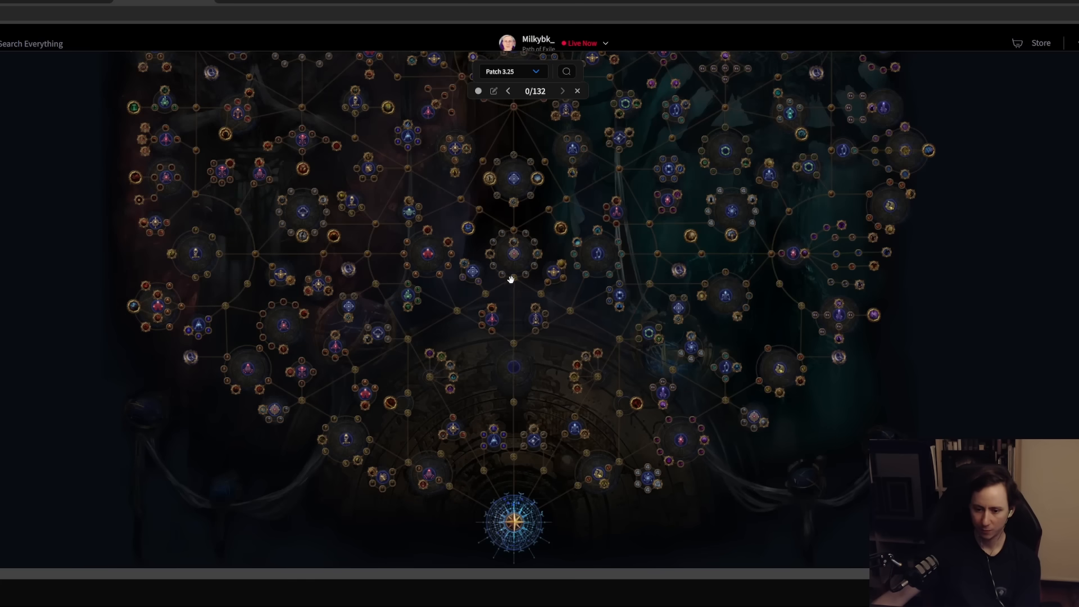
pyautogui.click(534, 254)
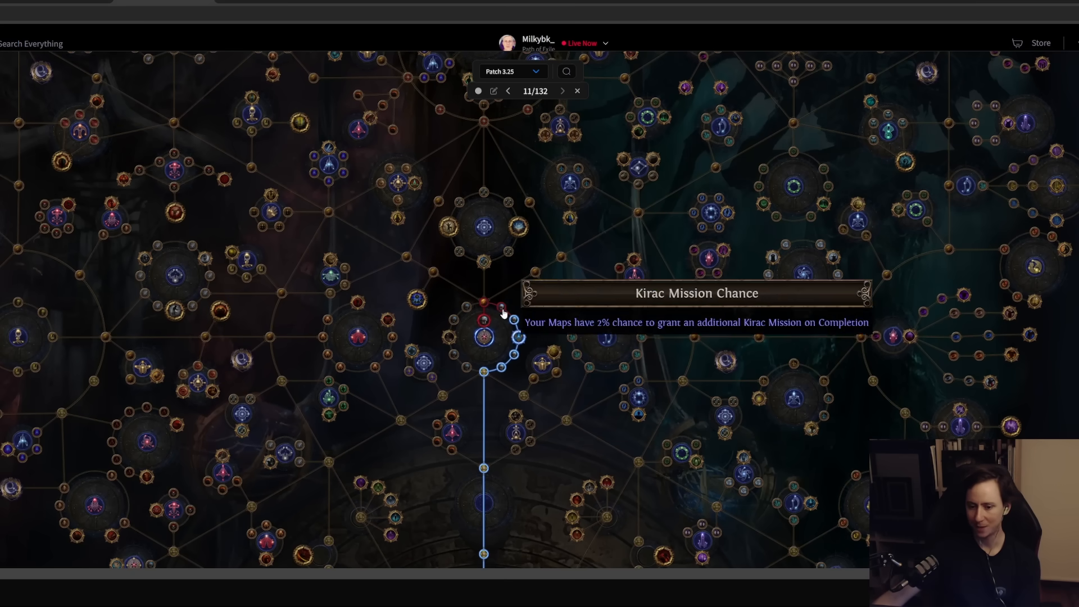
pyautogui.moveTo(483, 330)
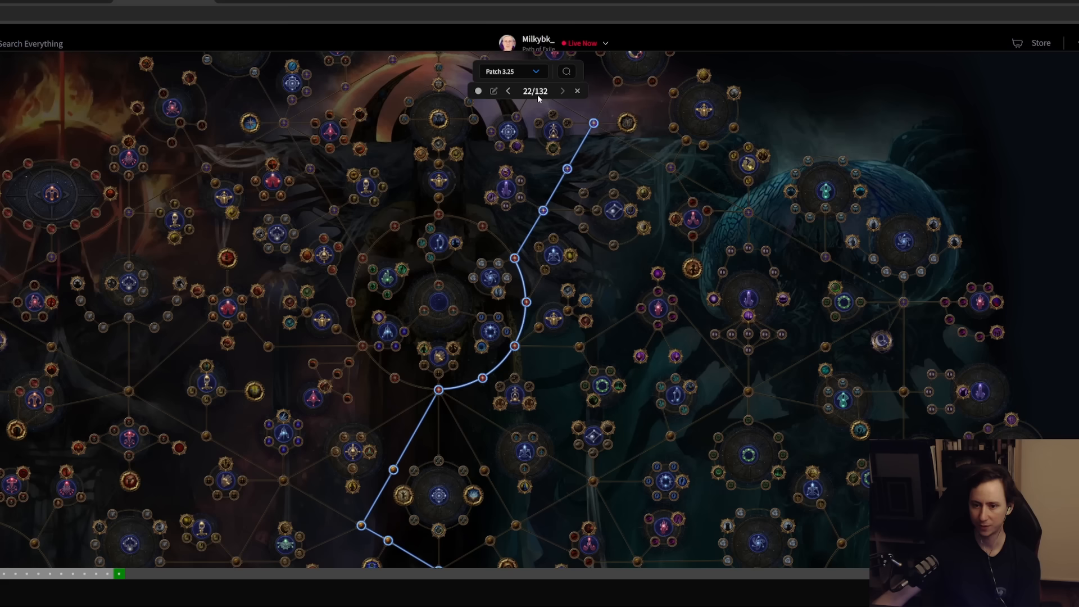
pyautogui.moveTo(548, 97)
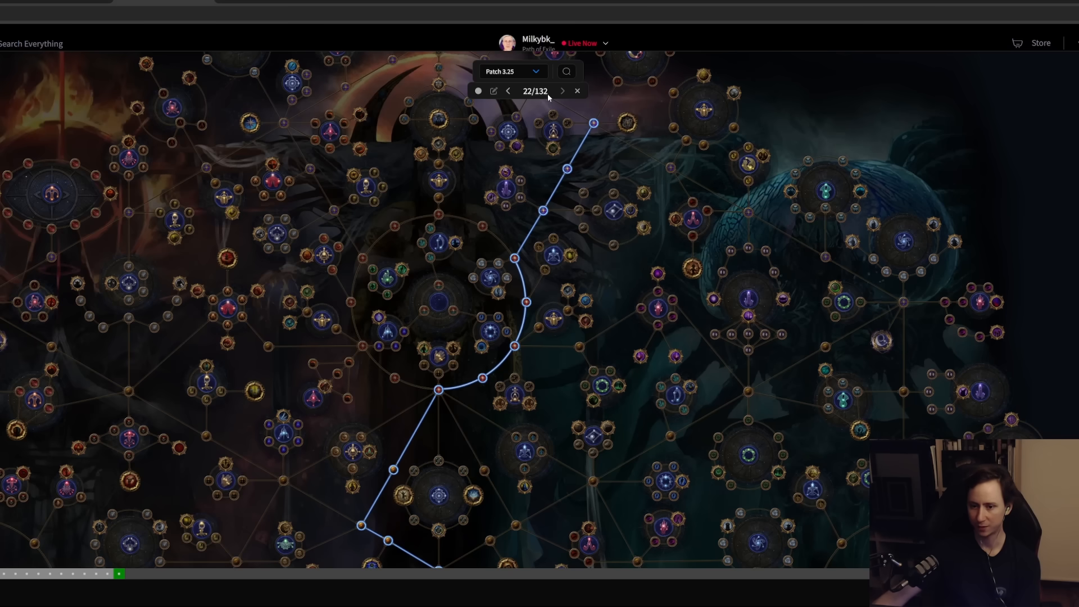
# - Allocate the next node continuing the central path upward
pyautogui.click(625, 122)
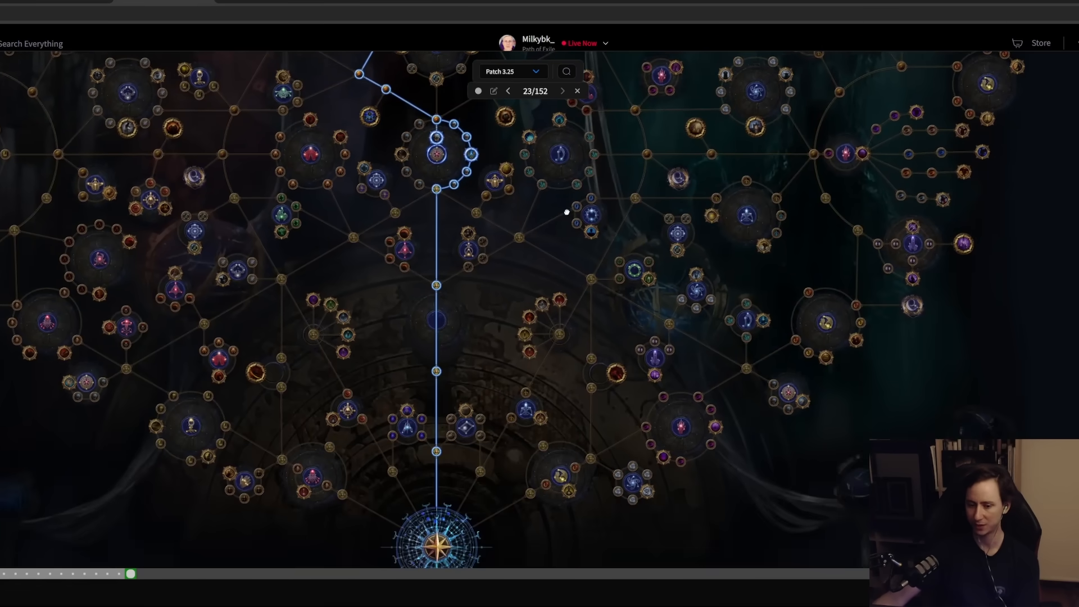
pyautogui.moveTo(563, 104)
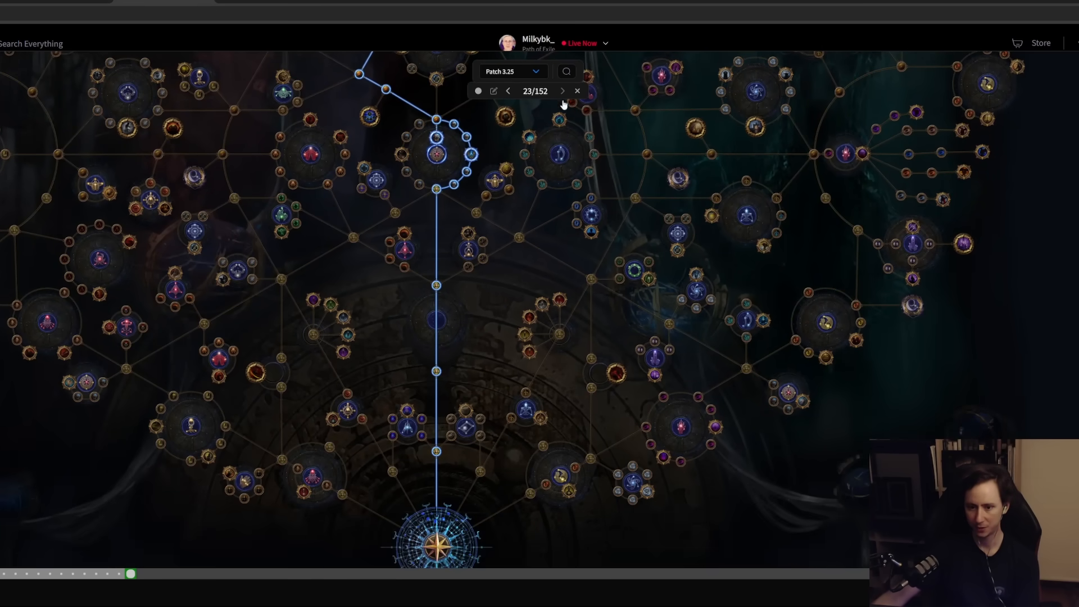
pyautogui.moveTo(308, 209)
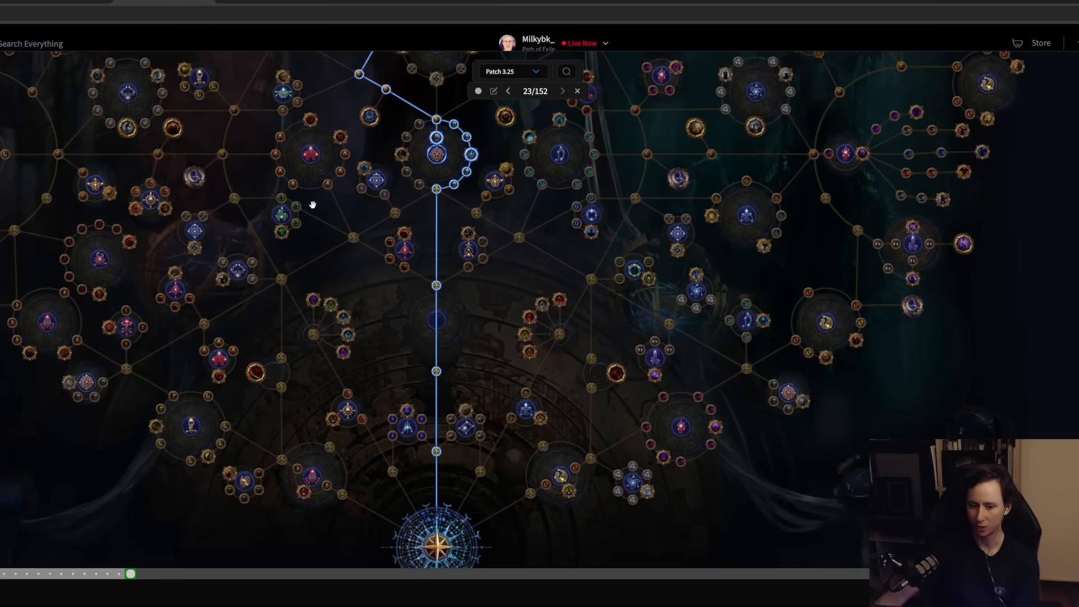
pyautogui.moveTo(755, 387)
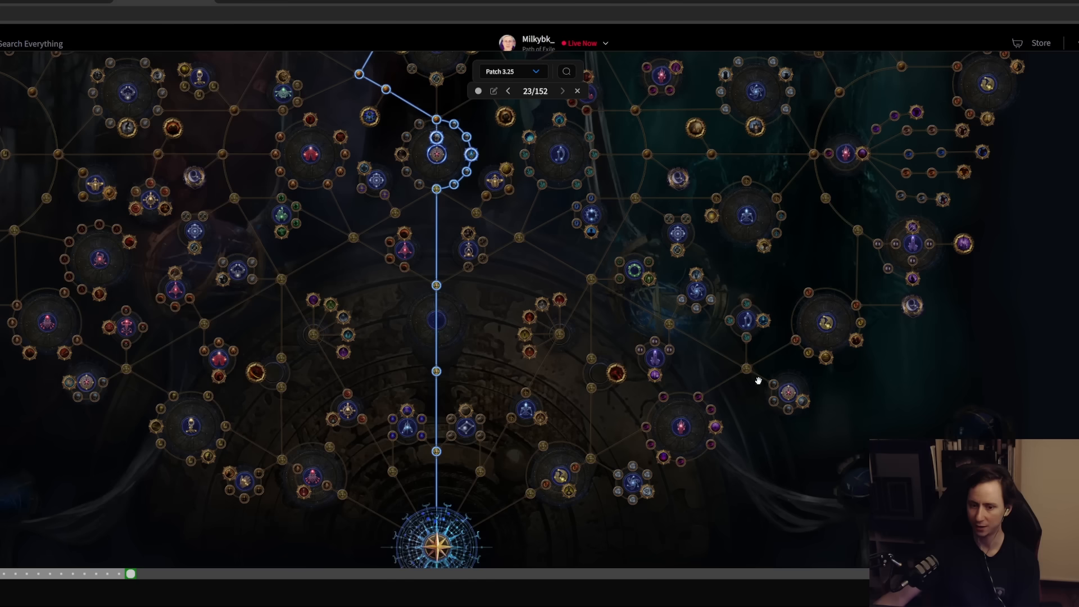
pyautogui.moveTo(320, 324)
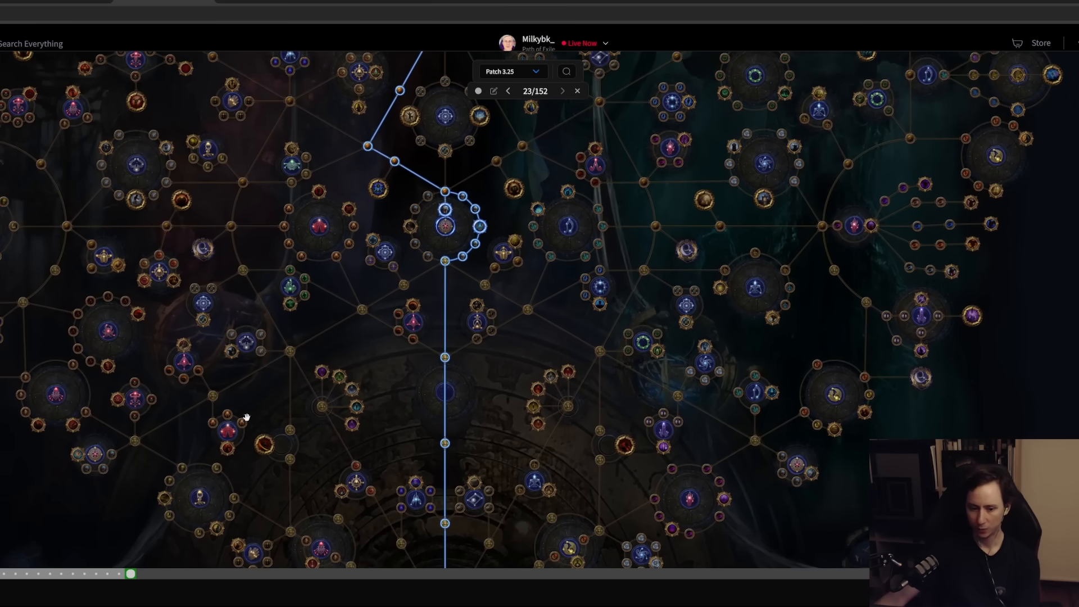
pyautogui.moveTo(289, 353)
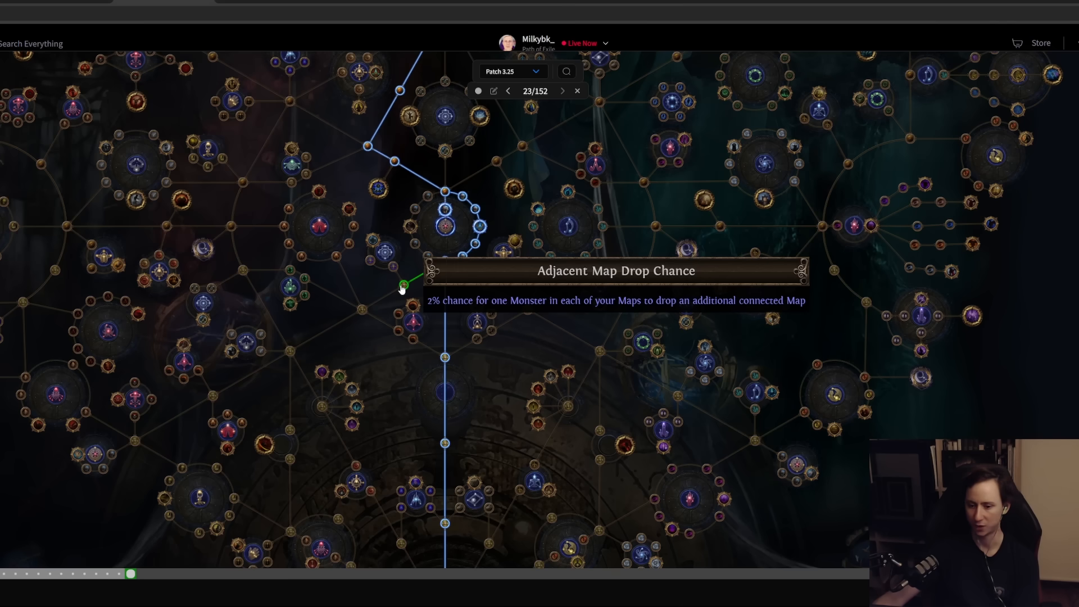
pyautogui.moveTo(376, 320)
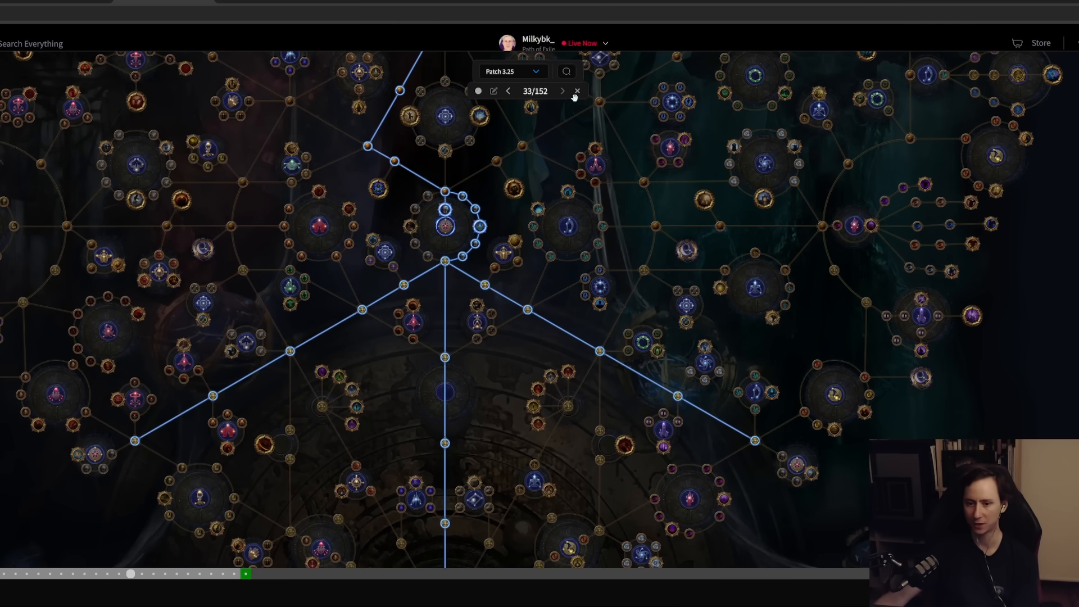
pyautogui.moveTo(598, 132)
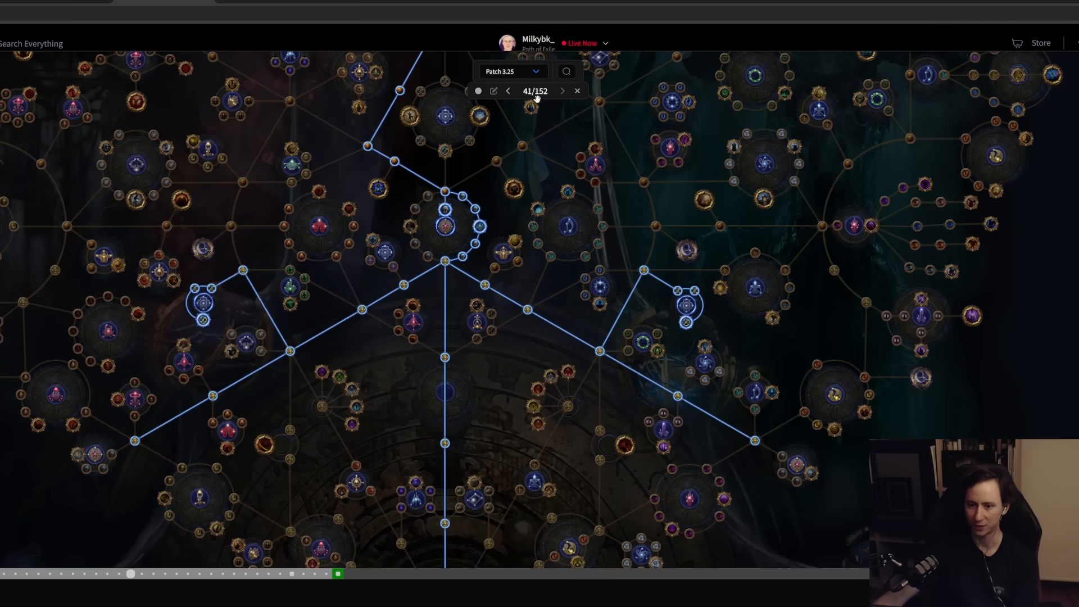
# - Allocate a node toward the upper central cluster above the trunk
pyautogui.click(562, 90)
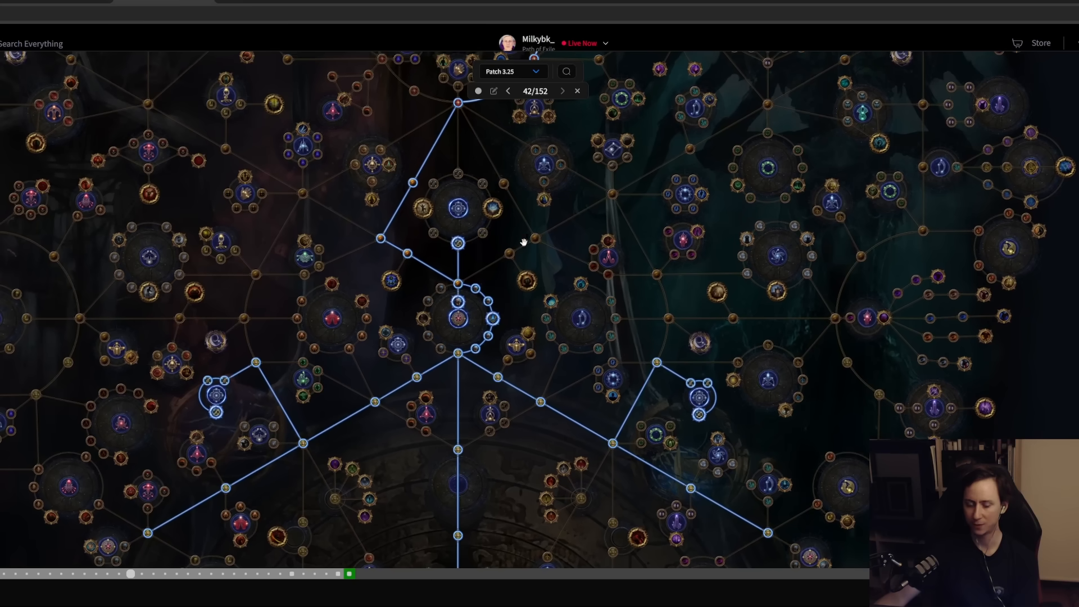
pyautogui.moveTo(479, 236)
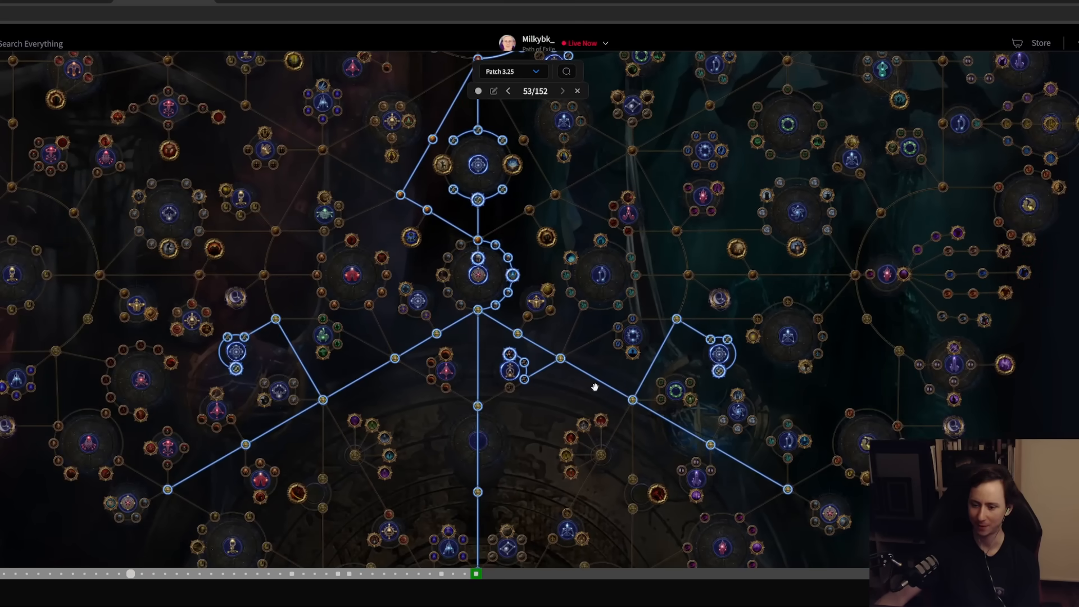
pyautogui.moveTo(685, 351)
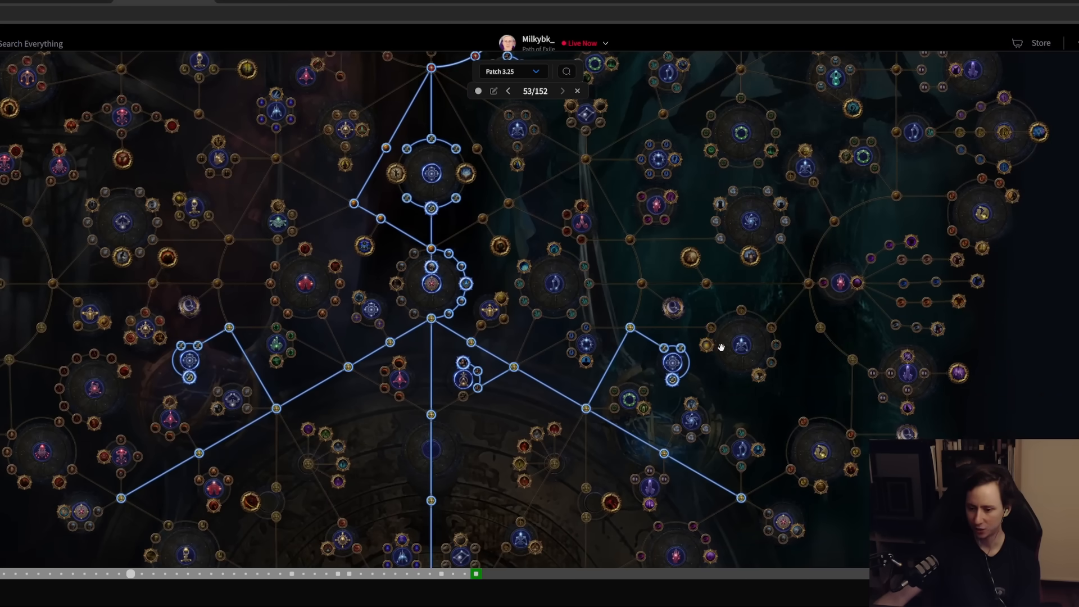
pyautogui.moveTo(705, 346)
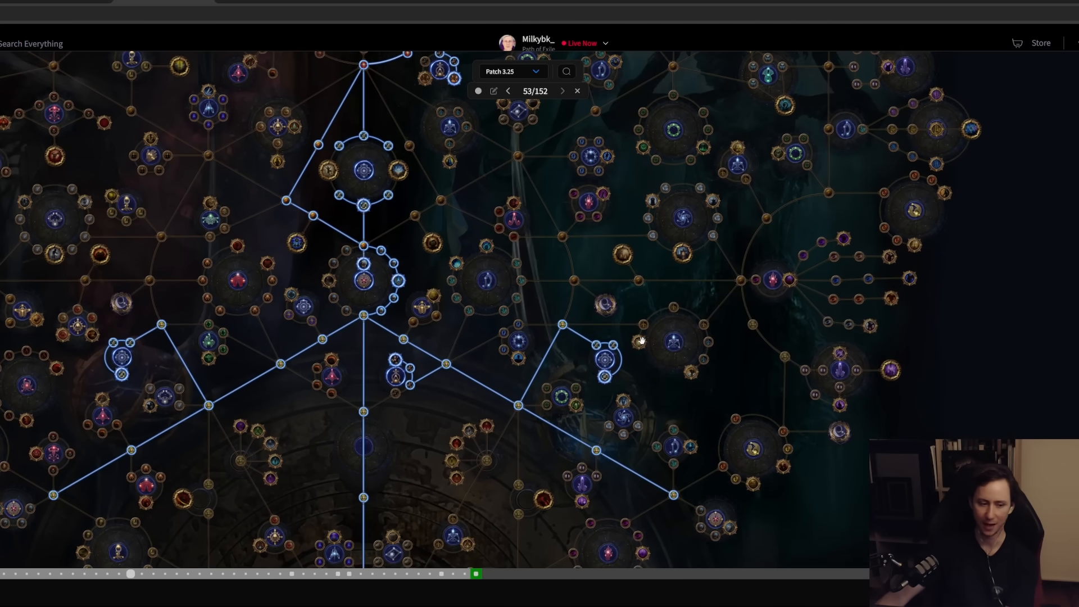
pyautogui.moveTo(639, 342)
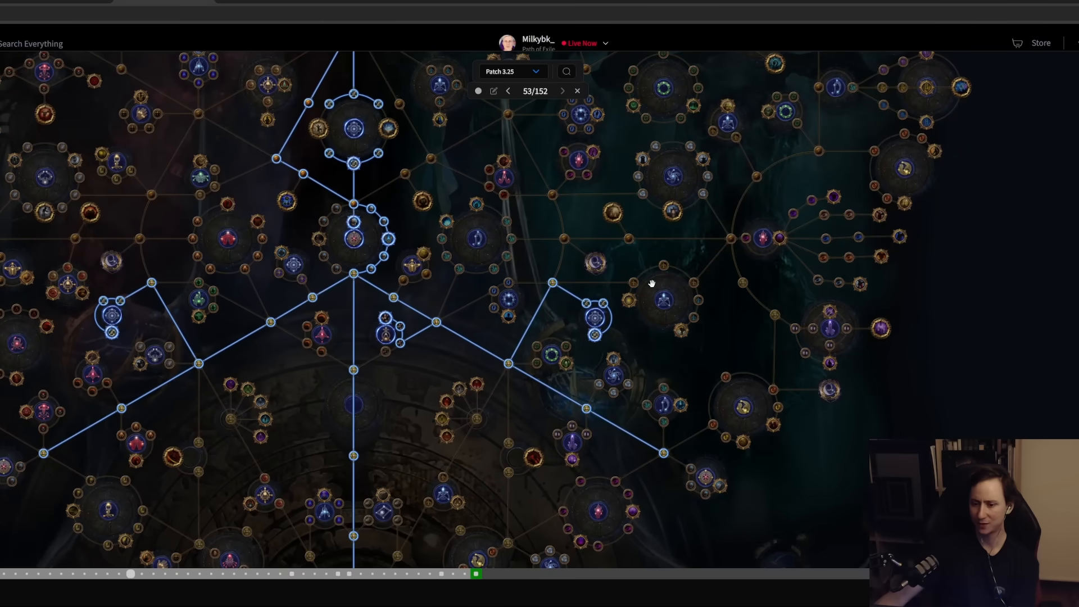
pyautogui.moveTo(627, 300)
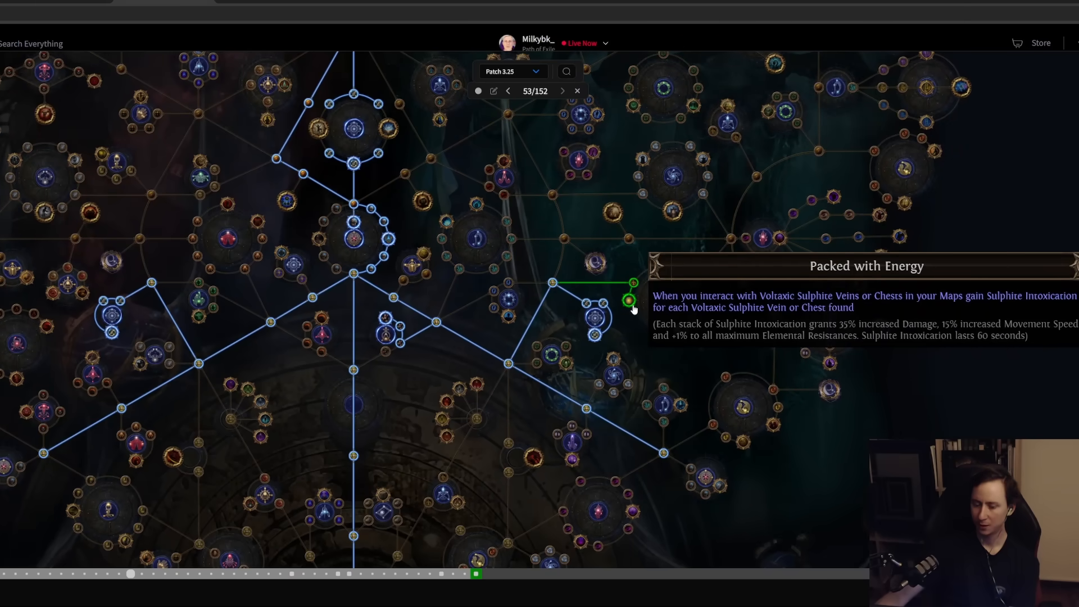
pyautogui.moveTo(629, 304)
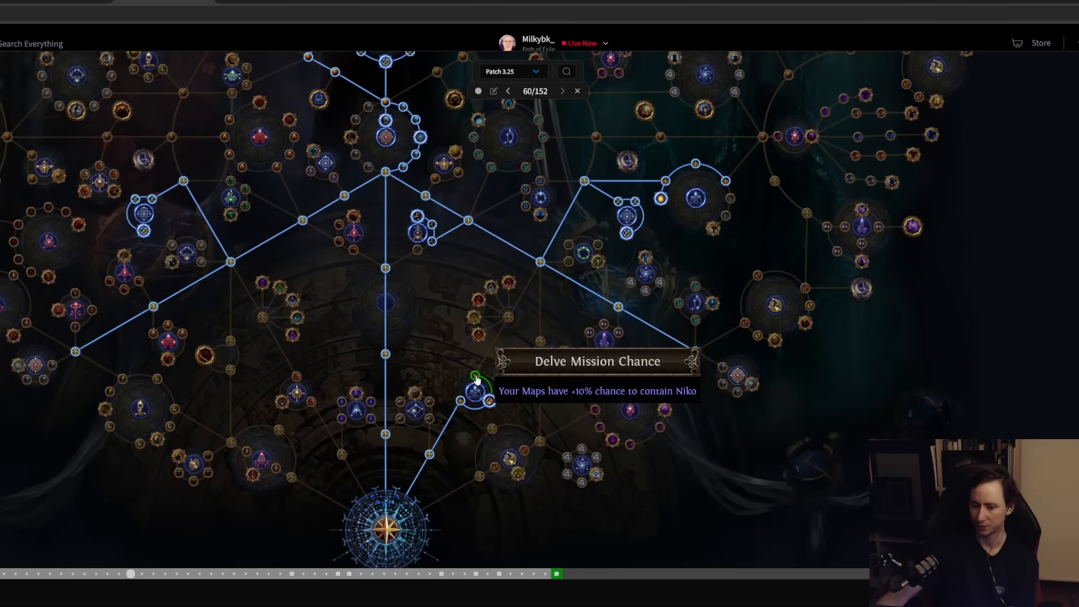
# - Allocate the Delve Mission Chance and Sulphite Infusion nodes
pyautogui.click(562, 90)
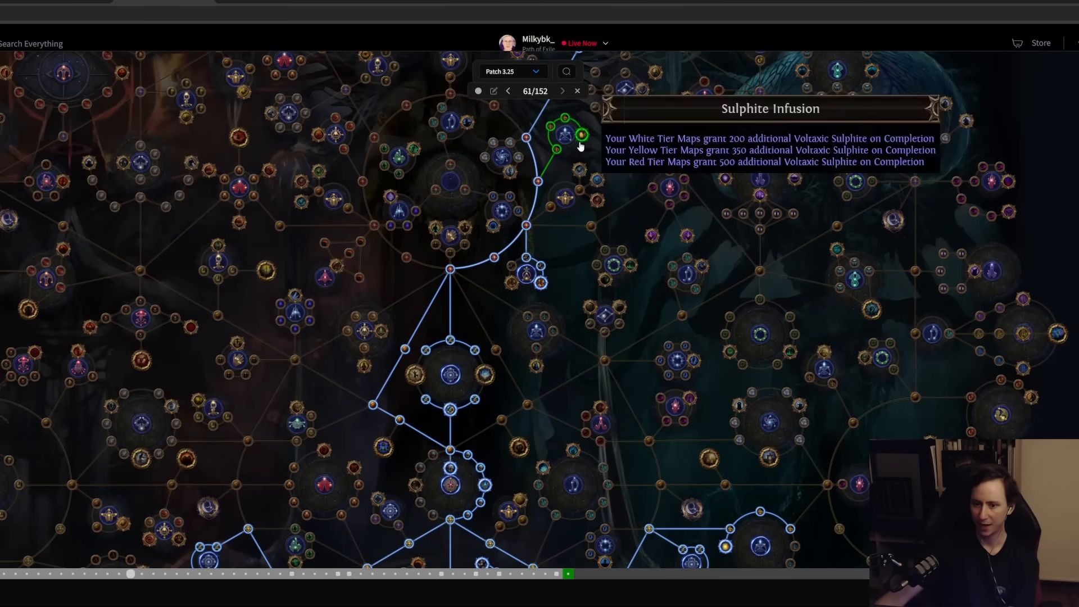
pyautogui.click(562, 91)
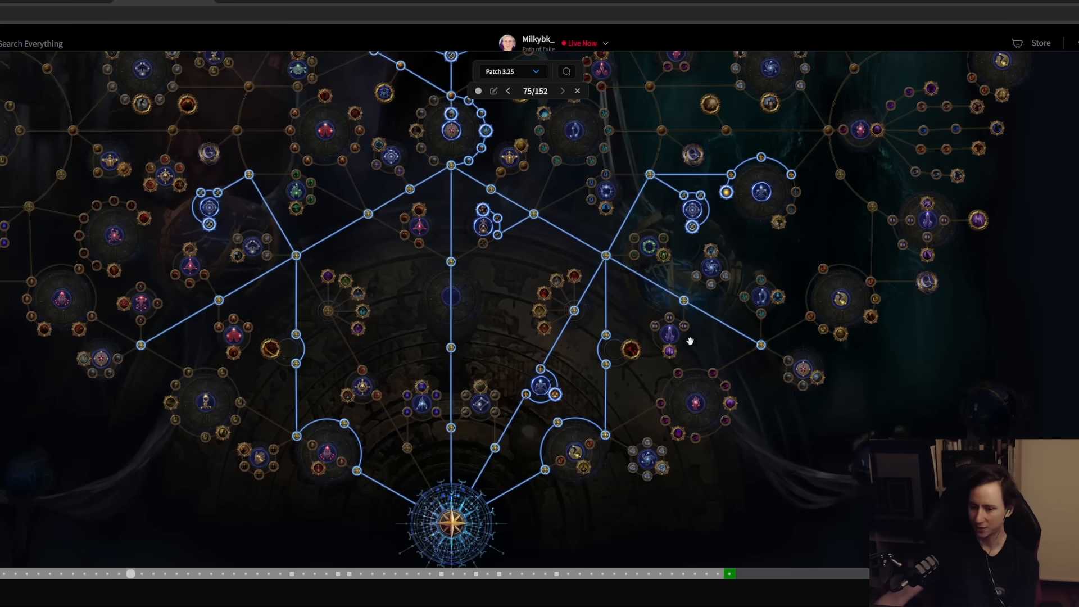
pyautogui.moveTo(695, 437)
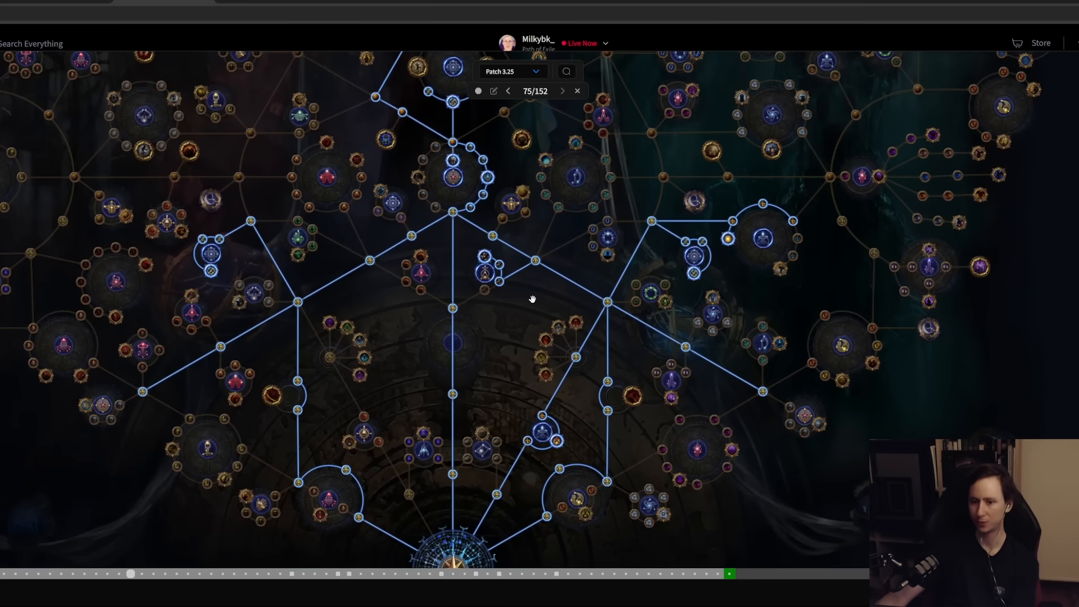
pyautogui.moveTo(532, 290)
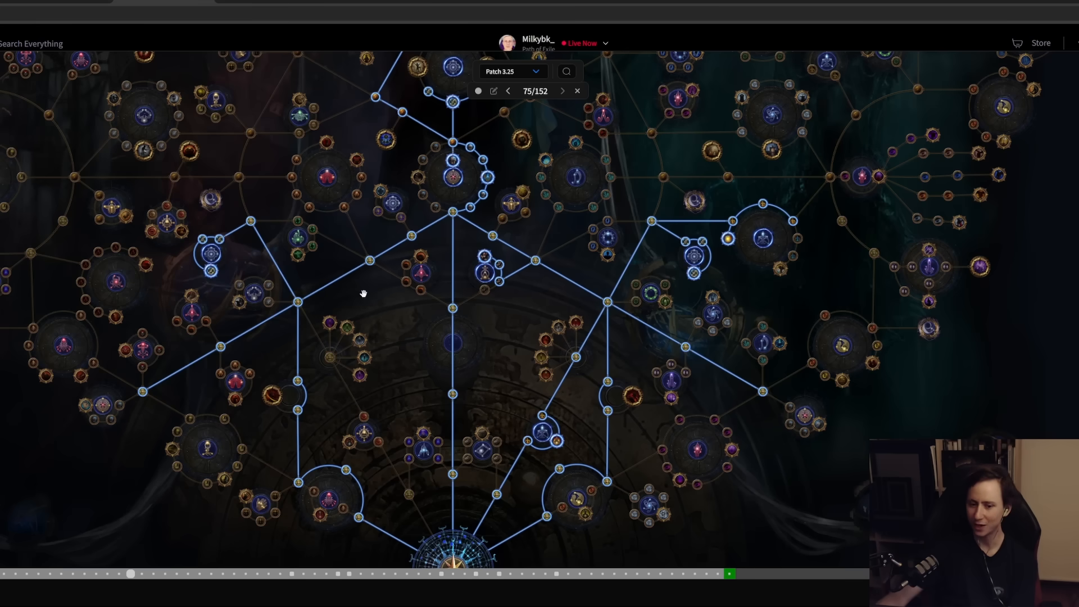
pyautogui.moveTo(563, 278)
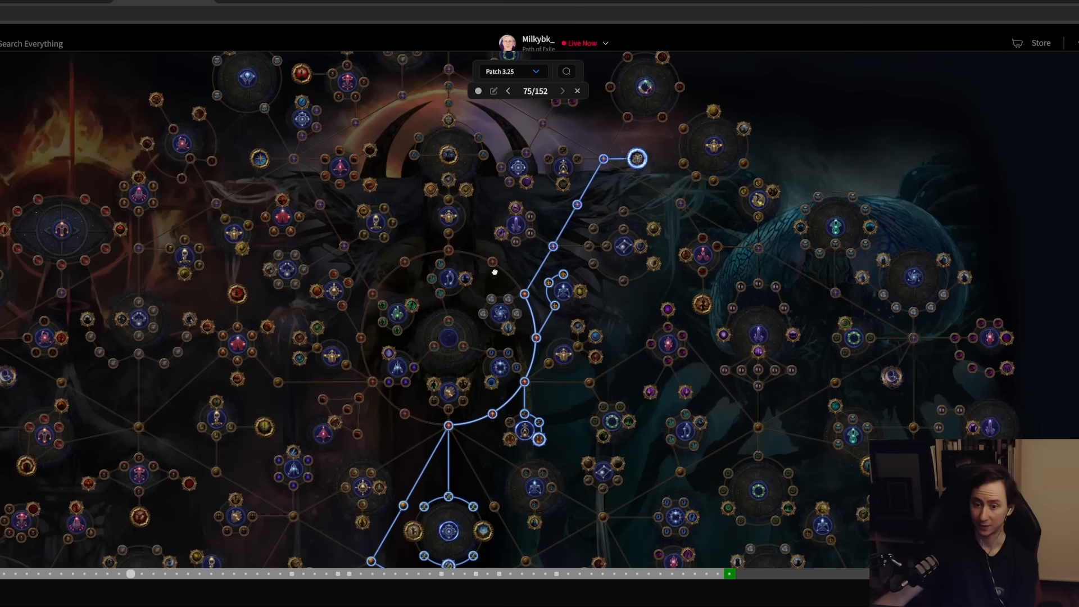
pyautogui.moveTo(644, 225)
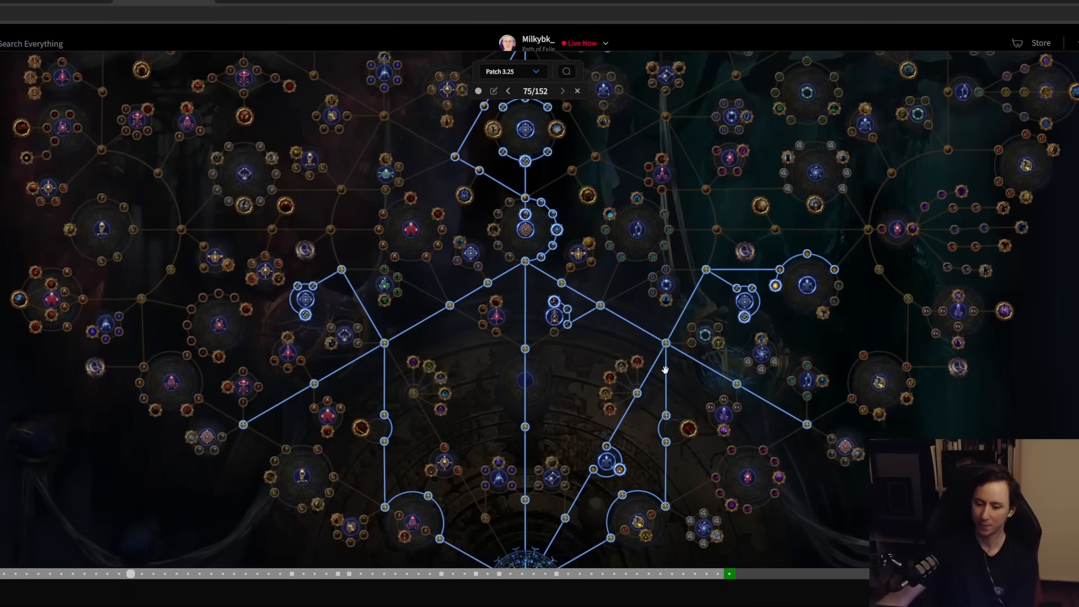
# - Pan the view to bring the lower left branch near Planar Tactician closer
pyautogui.moveTo(664, 369); pyautogui.dragTo(506, 406)
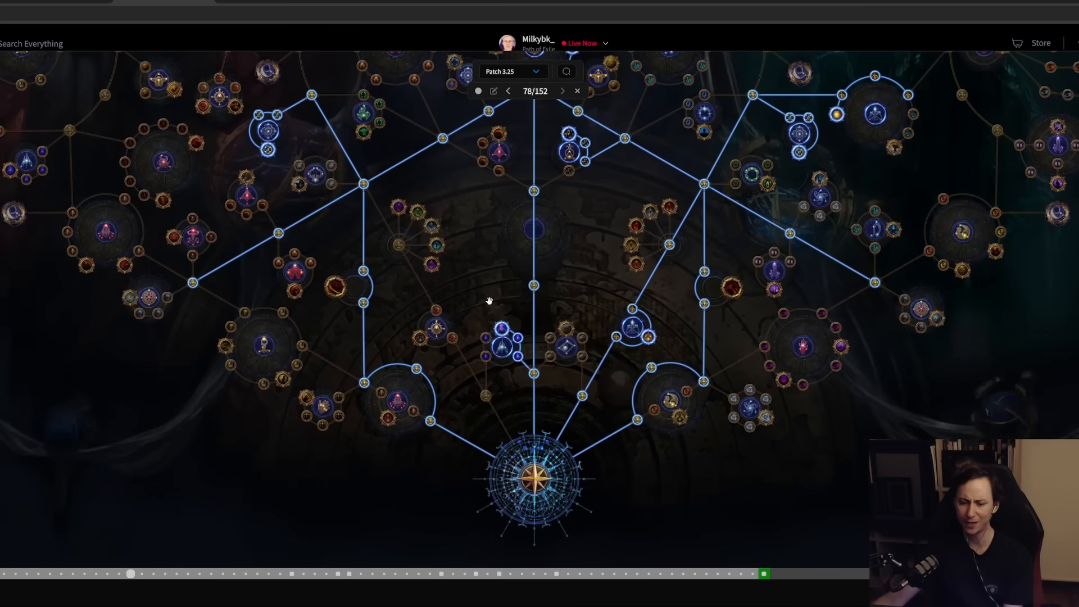
pyautogui.moveTo(488, 315)
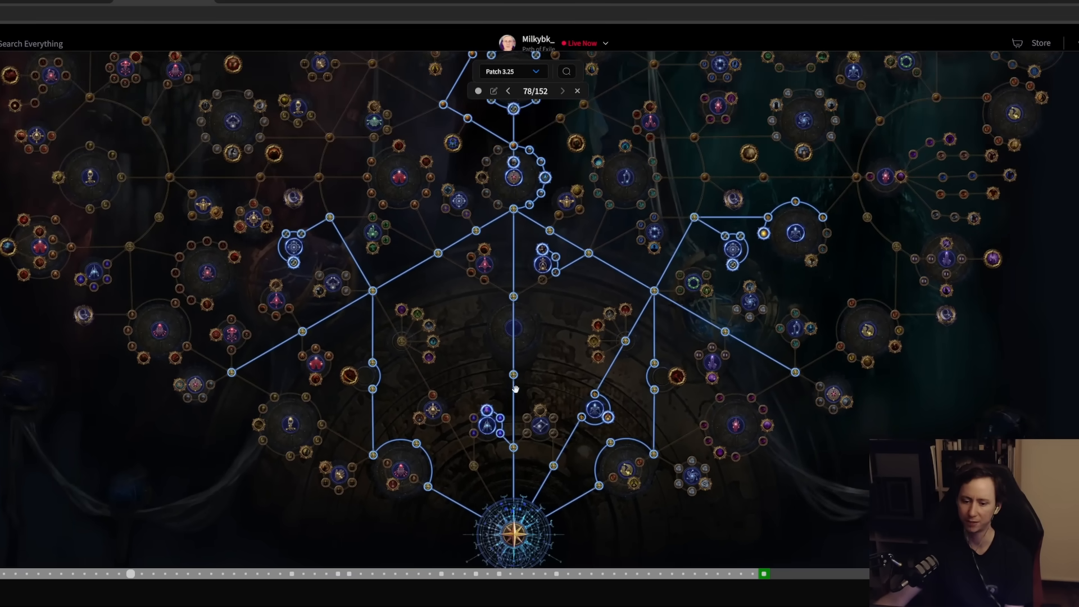
pyautogui.moveTo(492, 412)
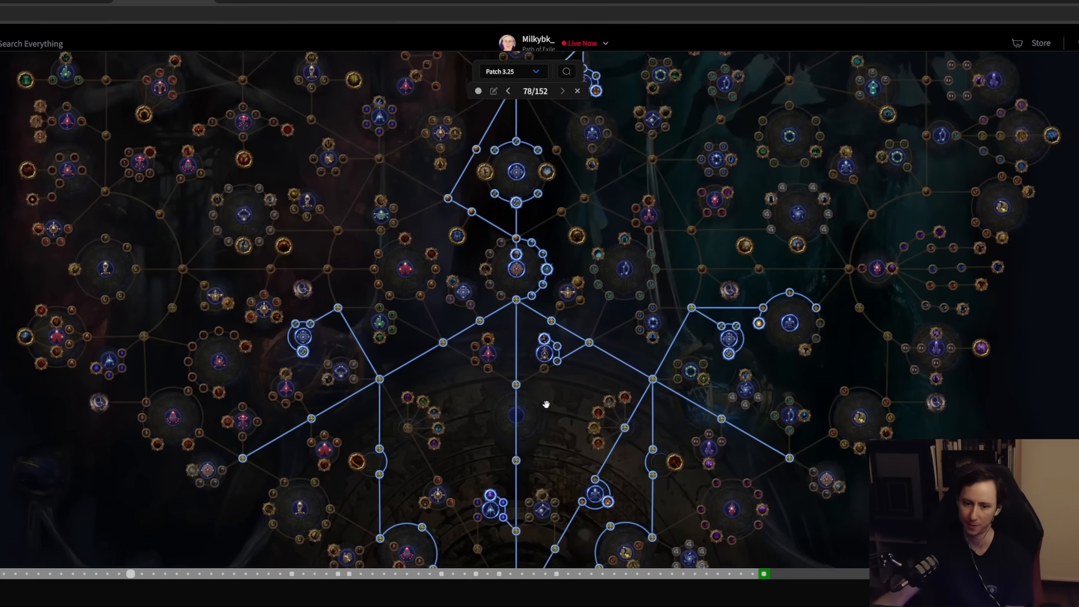
pyautogui.moveTo(546, 404); pyautogui.dragTo(554, 459)
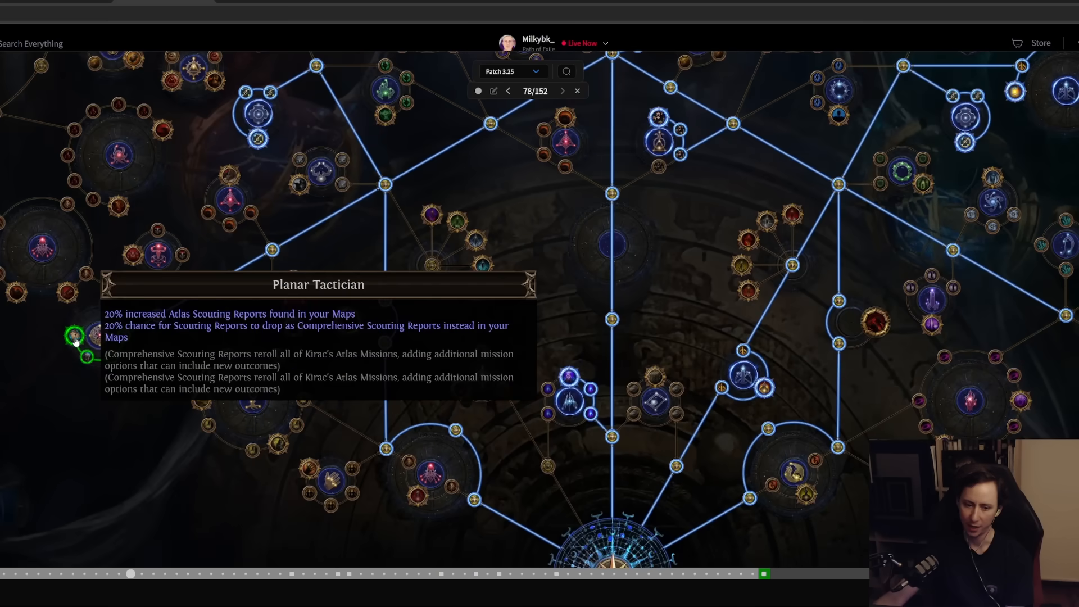
pyautogui.moveTo(115, 367)
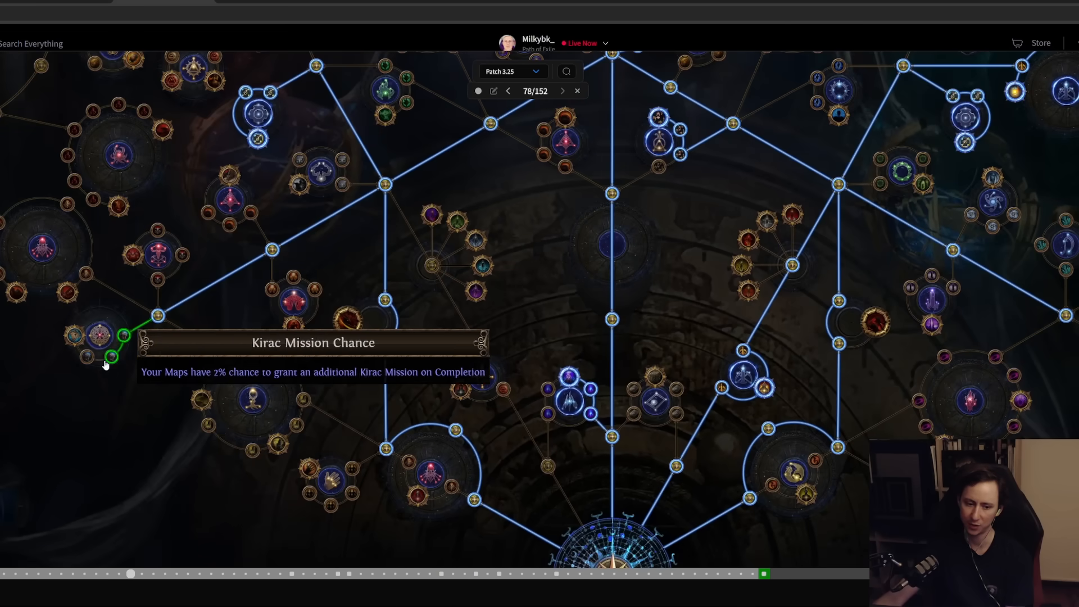
pyautogui.moveTo(73, 340)
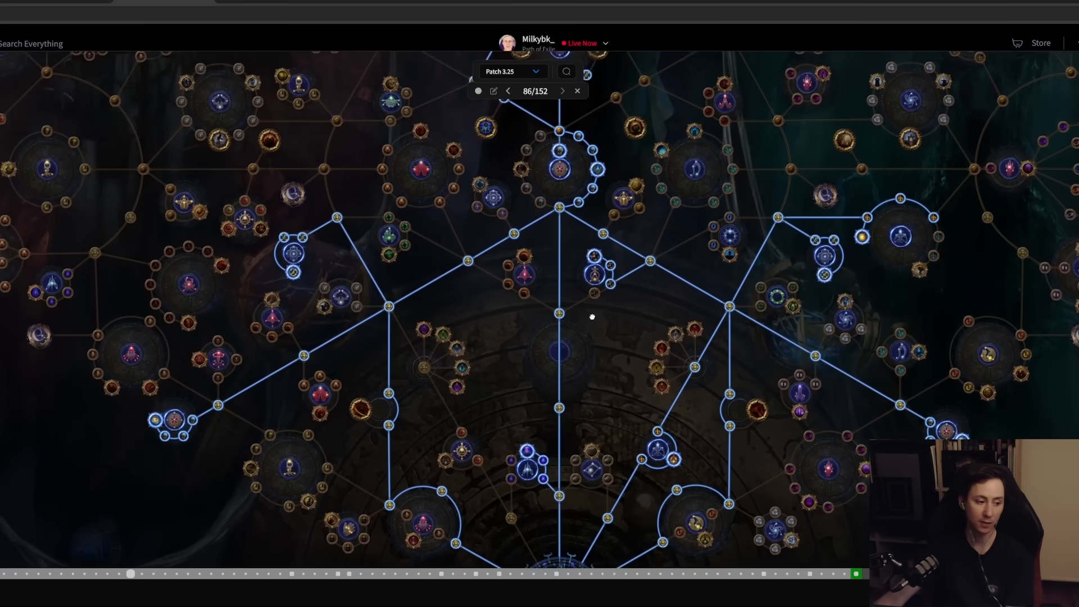
pyautogui.moveTo(592, 317); pyautogui.dragTo(560, 268)
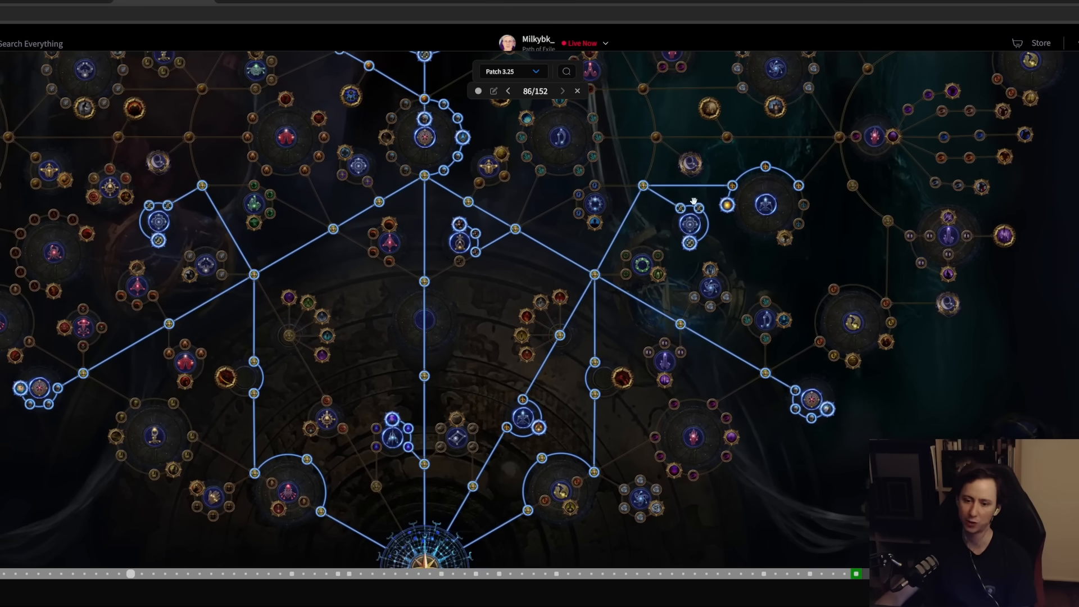
pyautogui.moveTo(473, 153)
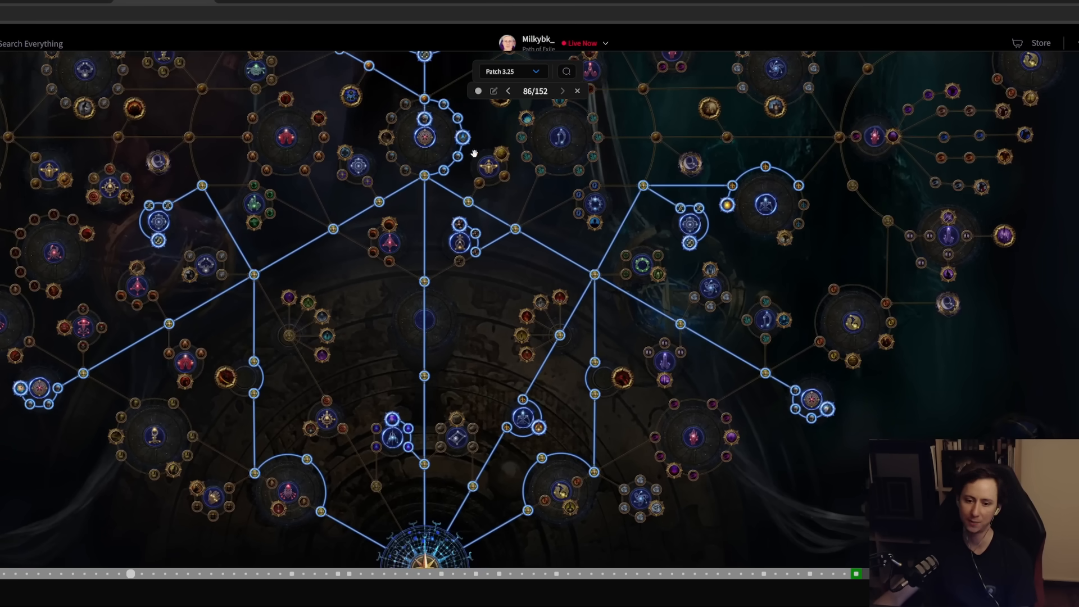
pyautogui.moveTo(397, 275)
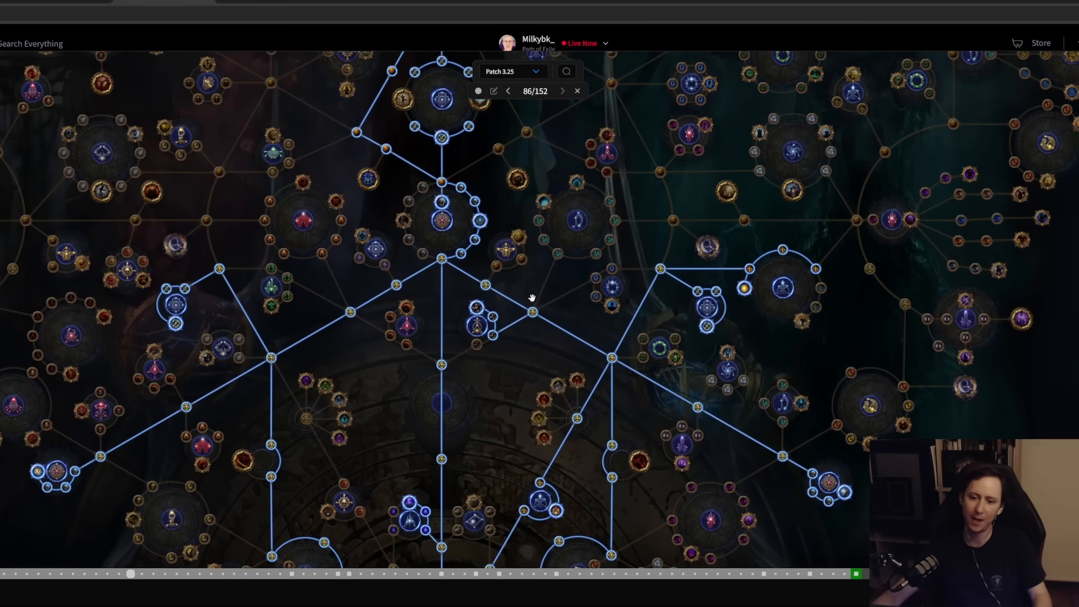
pyautogui.moveTo(522, 326)
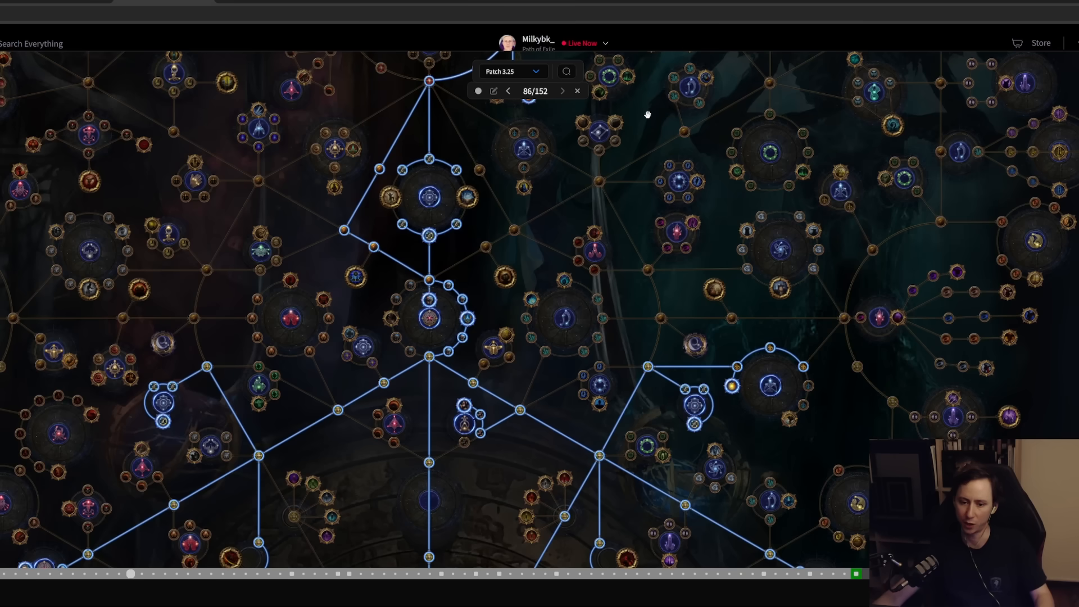
# - Pan upward to review the wider layout of the allocated tree
pyautogui.moveTo(648, 113); pyautogui.dragTo(596, 188)
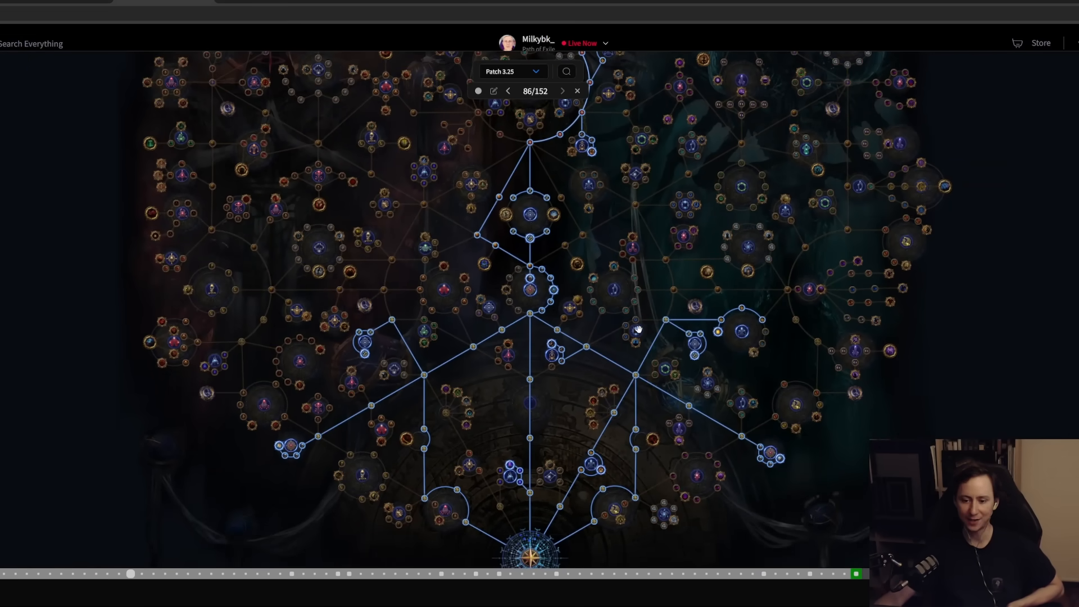
pyautogui.moveTo(515, 397)
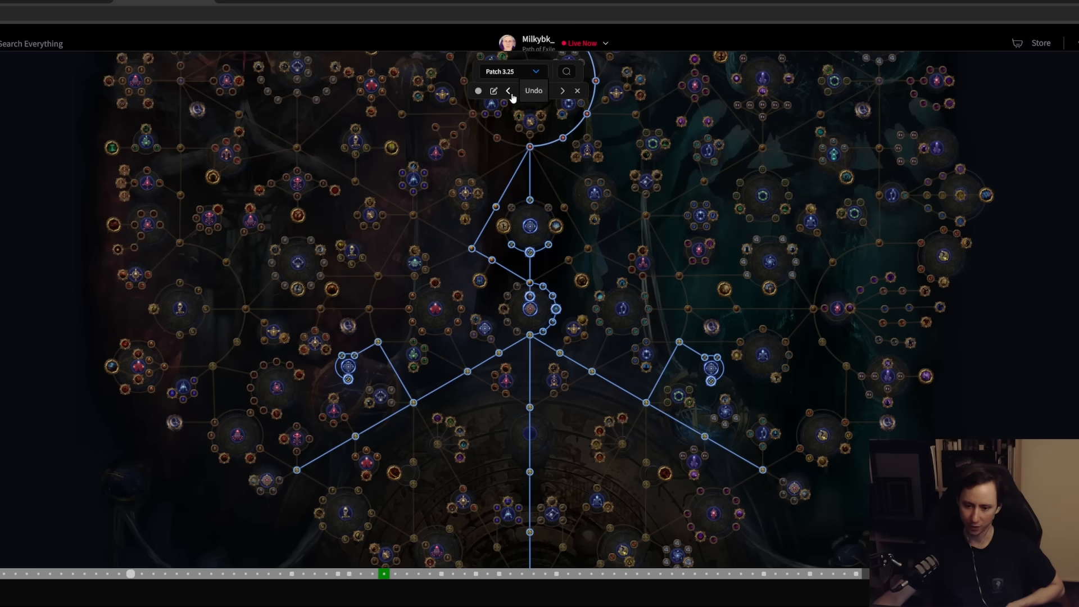
# - Rewind the allocation history to an early step, then replay forward to 67/152 points
pyautogui.click(508, 90)
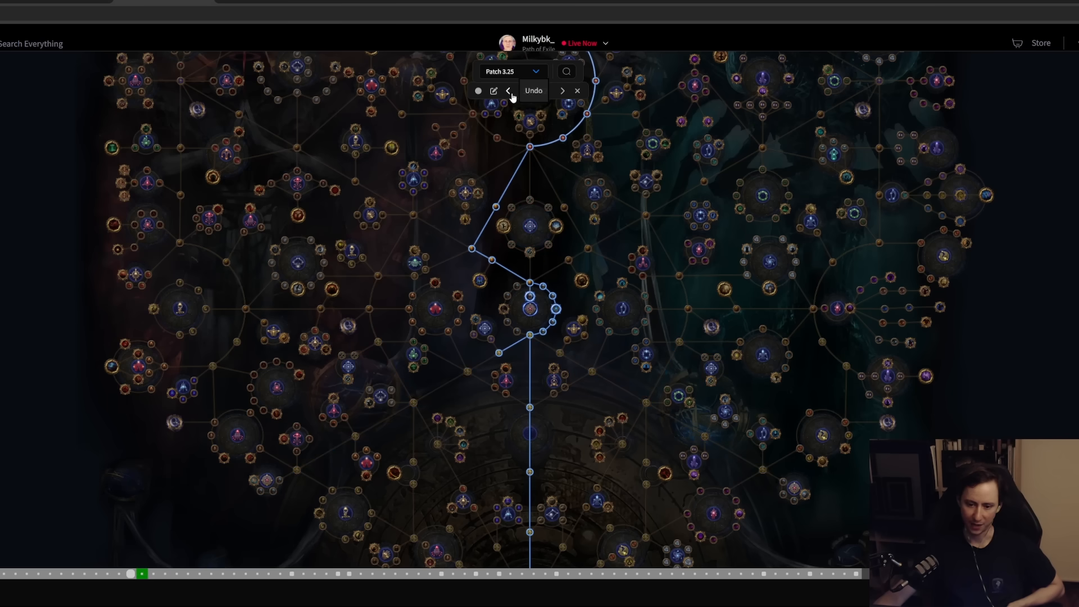
pyautogui.click(508, 90)
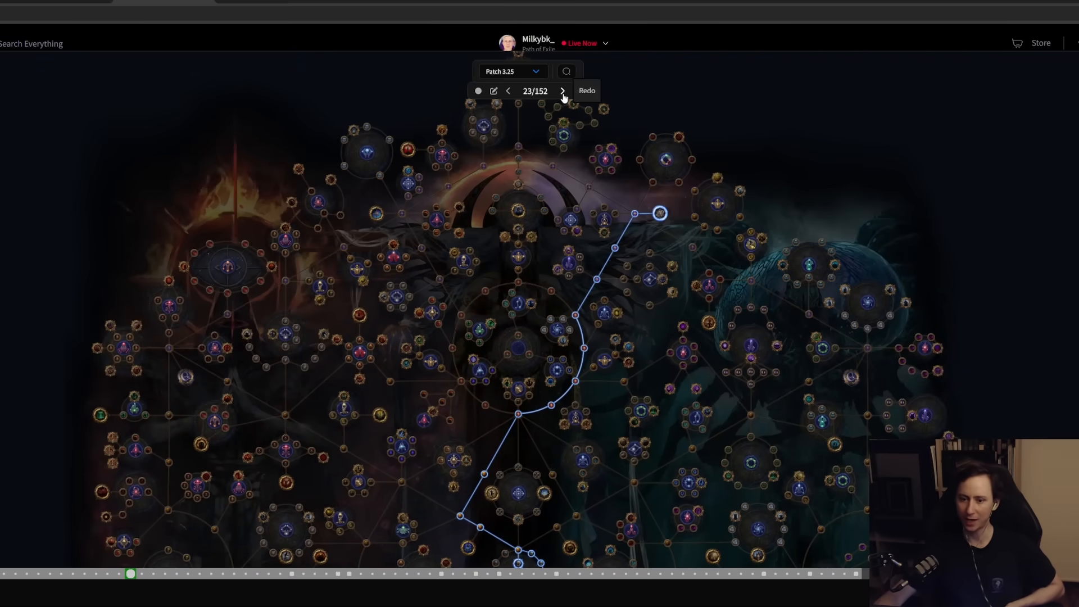
pyautogui.click(561, 90)
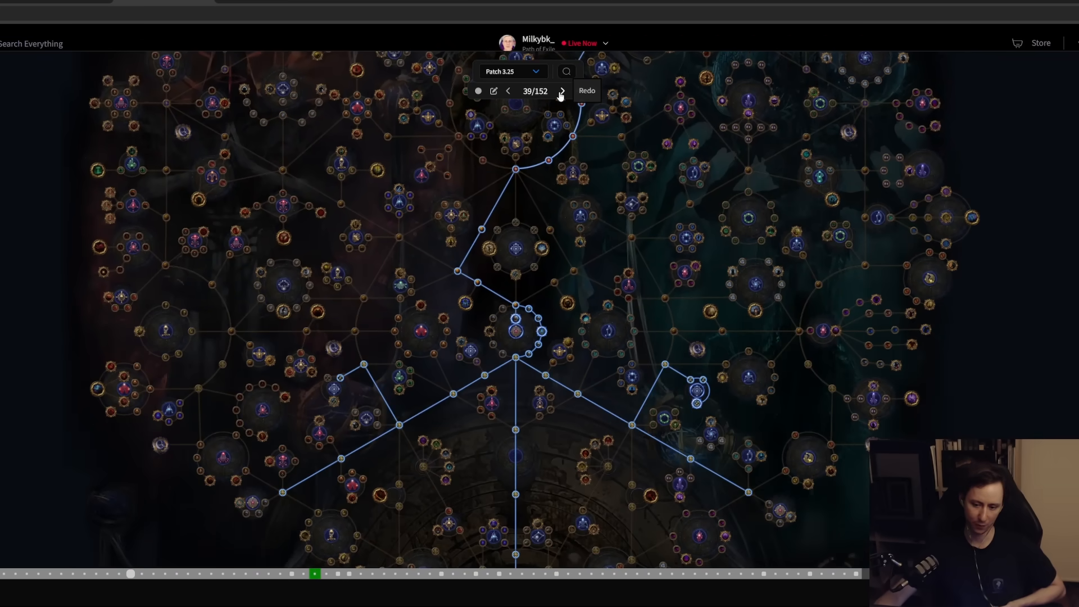
pyautogui.click(562, 91)
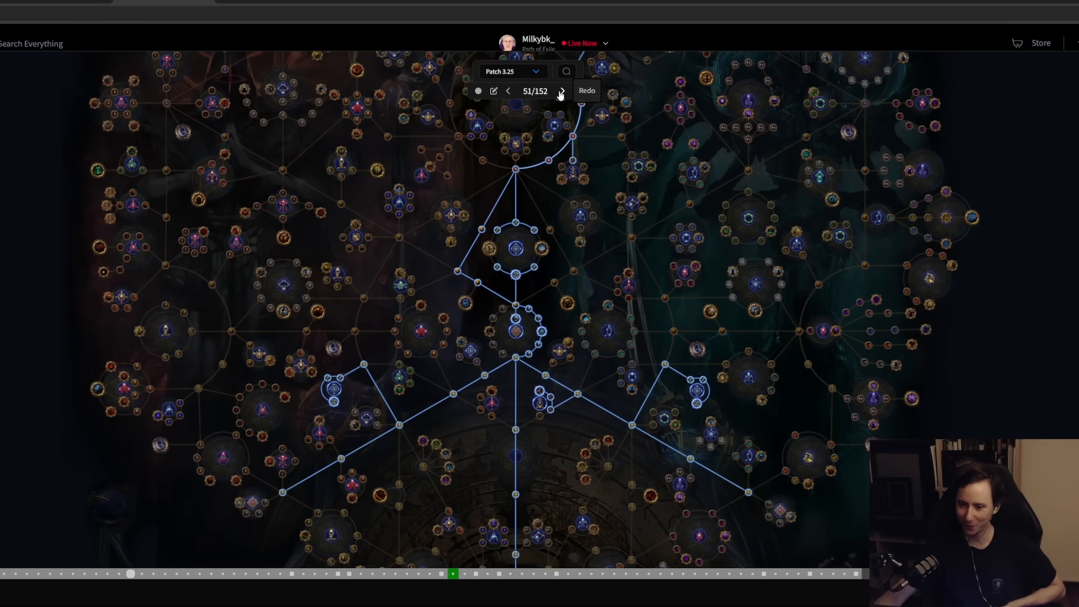
pyautogui.click(561, 91)
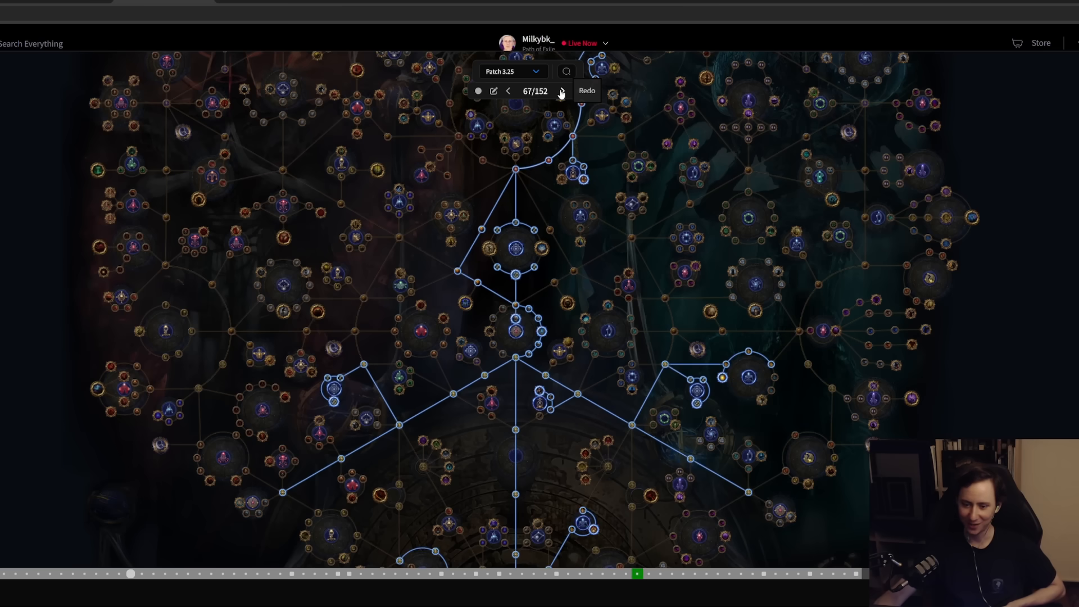